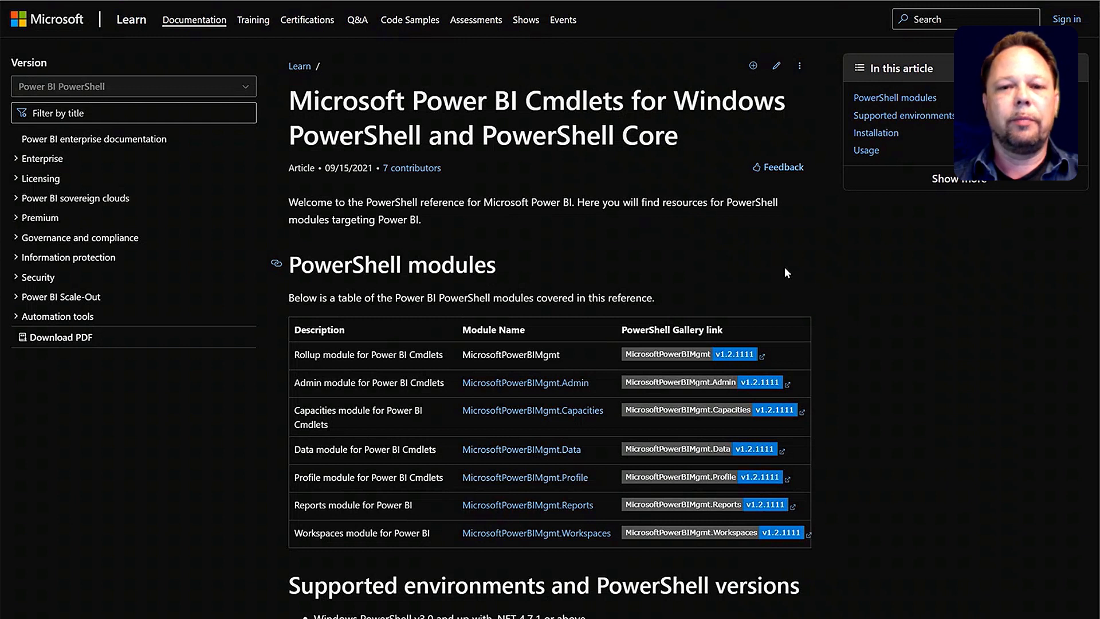
pyautogui.moveTo(792, 255)
pyautogui.write('powershell')
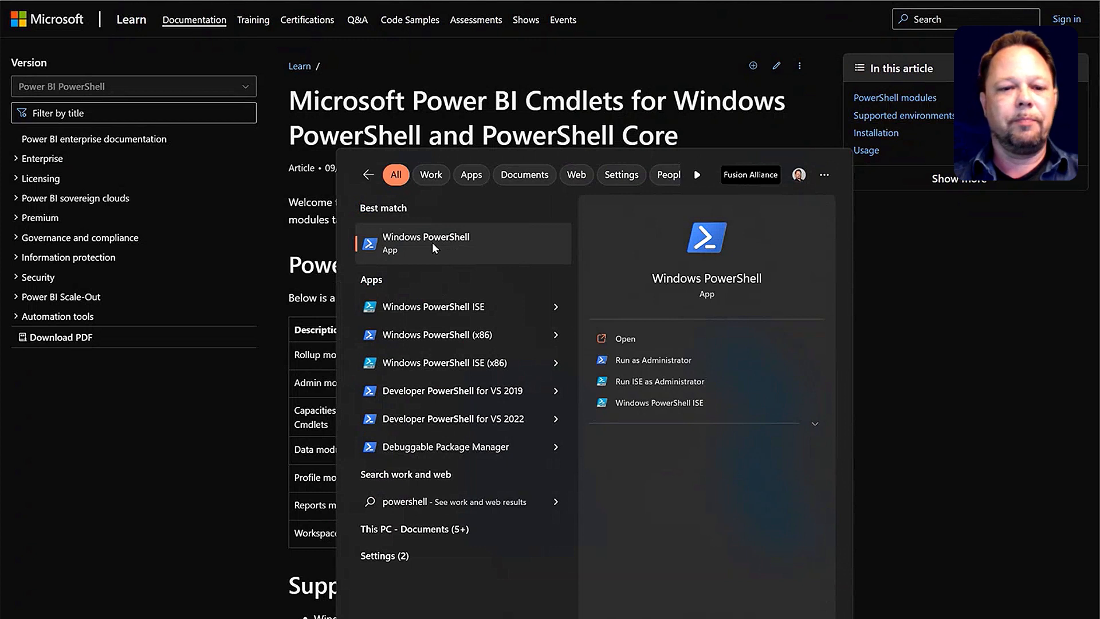
pyautogui.moveTo(643, 367)
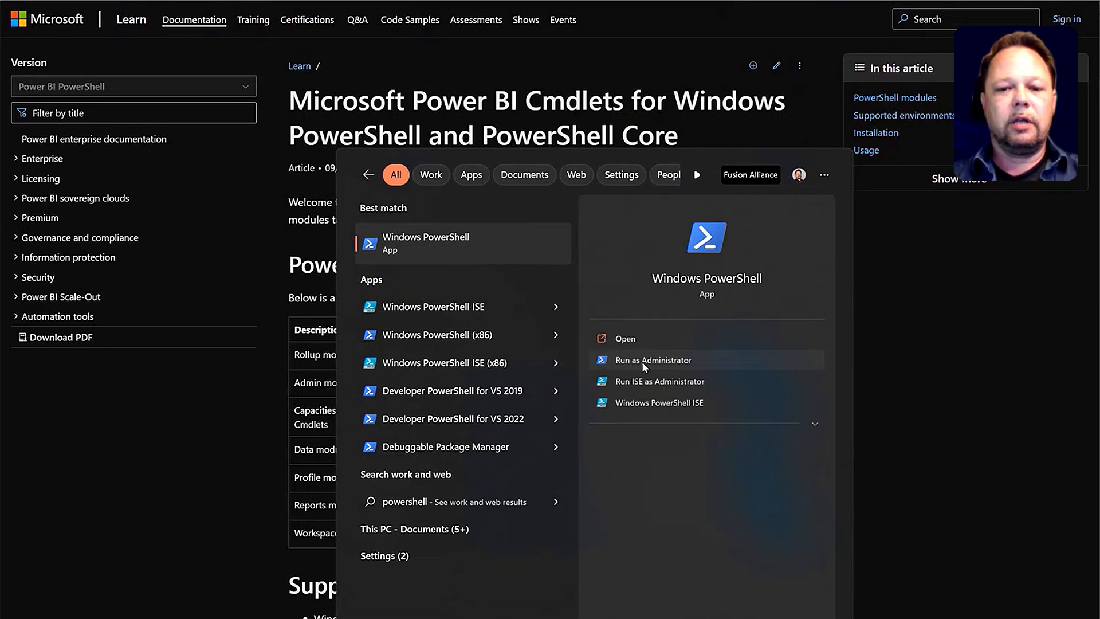
pyautogui.moveTo(459, 243)
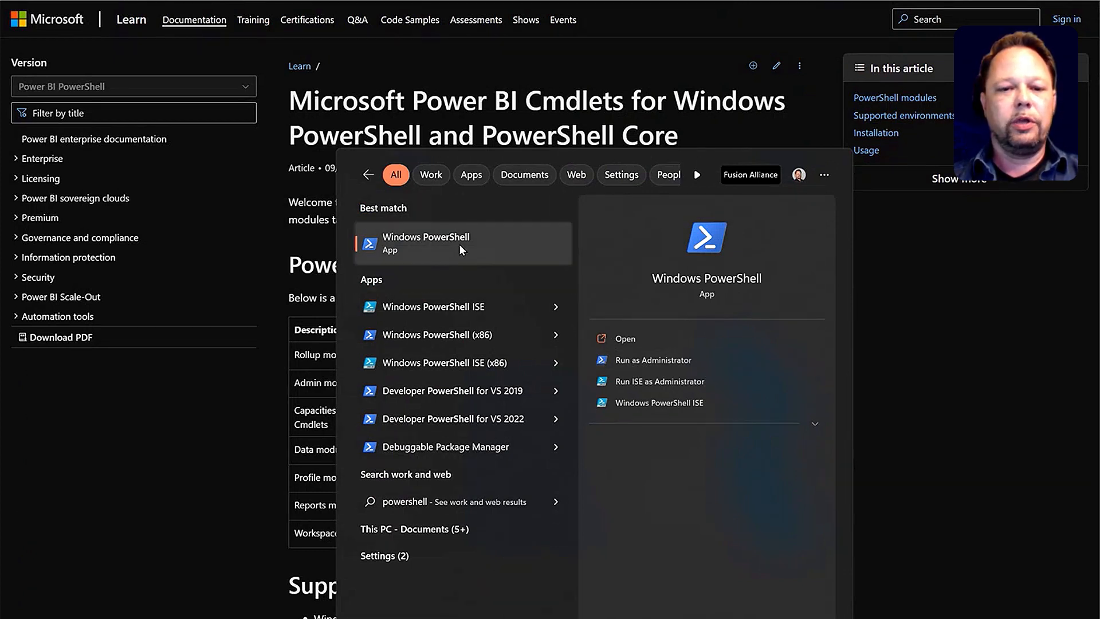
# Launch Windows PowerShell as Administrator from the Start search results
pyautogui.rightClick(424, 243)
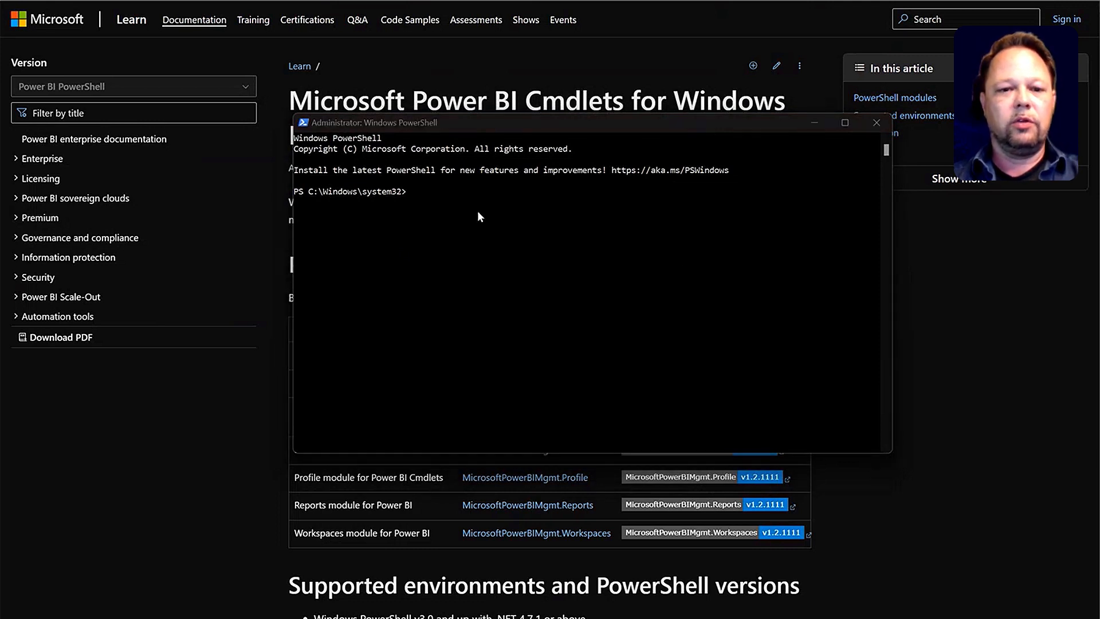
# Enter Install-Module -Name MicrosoftPowerBIMgmt at the admin prompt without running it yet
pyautogui.write('Install-Module -Name MicrosoftPowerBIMgmt')
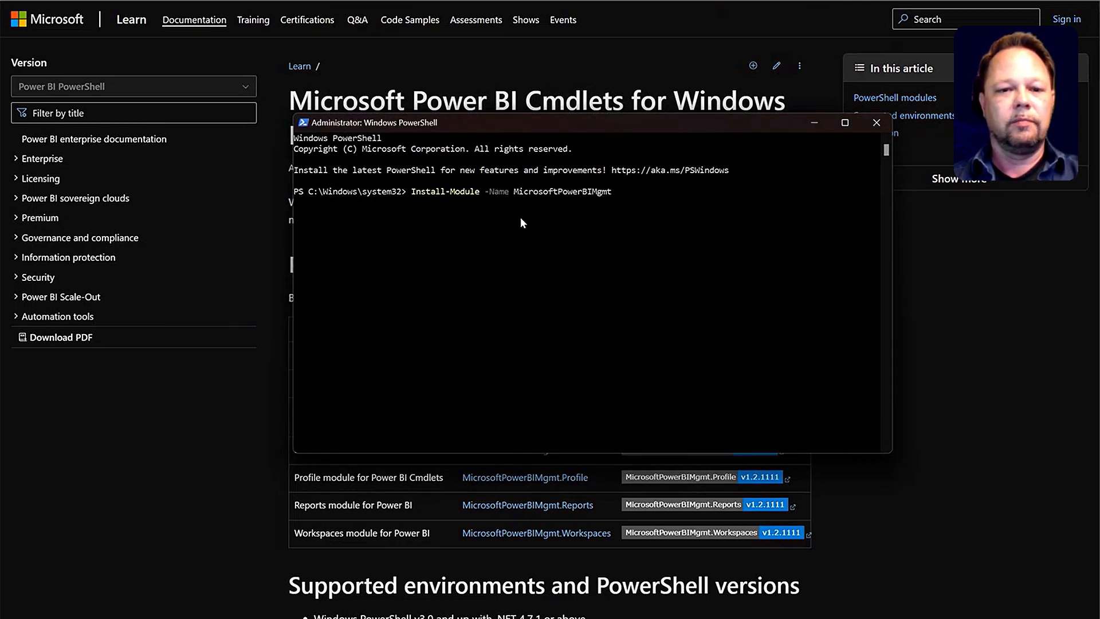
pyautogui.moveTo(504, 201)
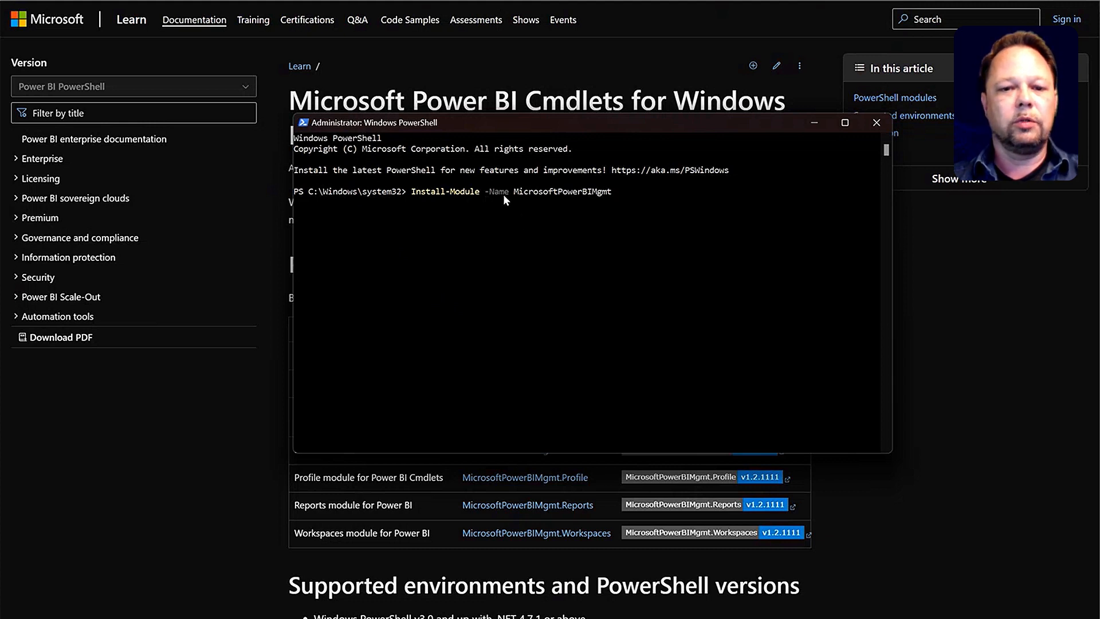
pyautogui.moveTo(560, 199)
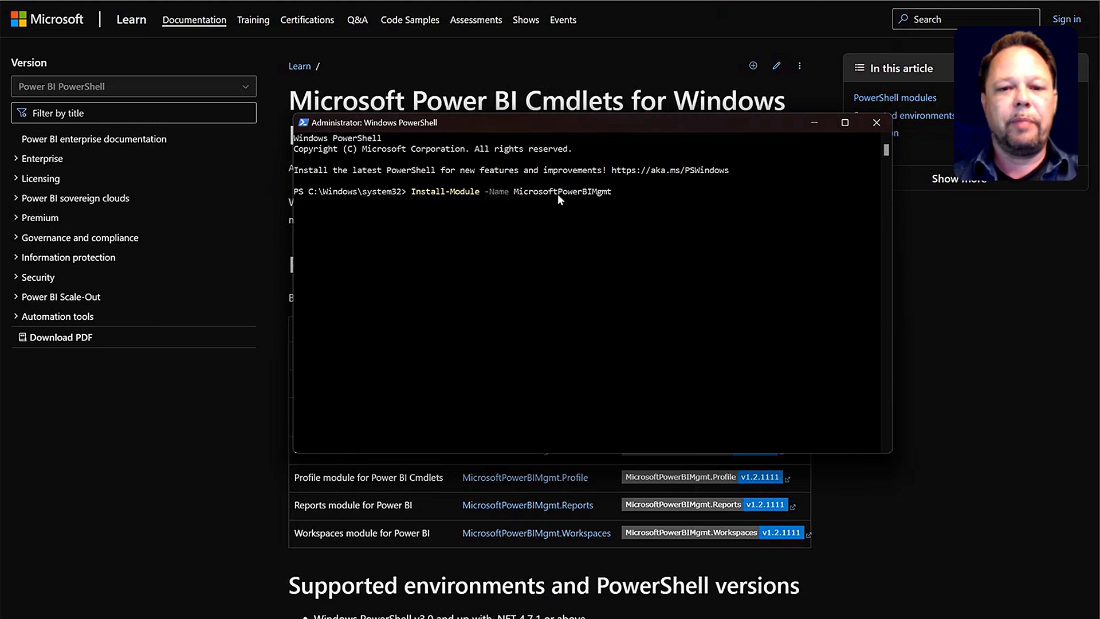
pyautogui.moveTo(612, 202)
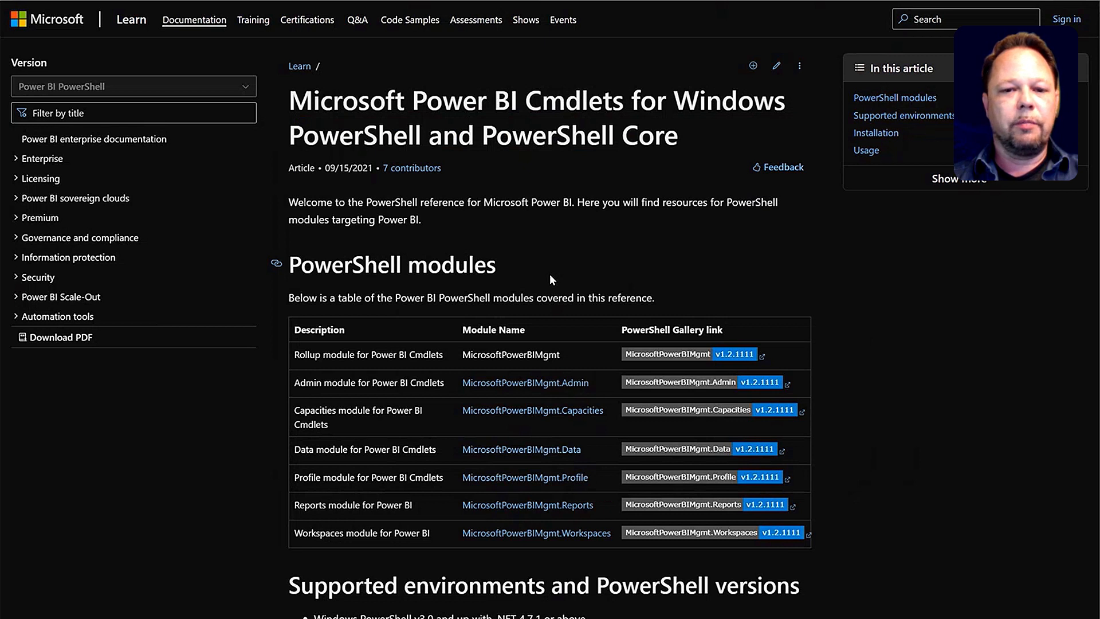
# Select the MicrosoftPowerBIMgmt module name and scroll the cmdlet reference down to the dataset commands
pyautogui.scroll(-3)
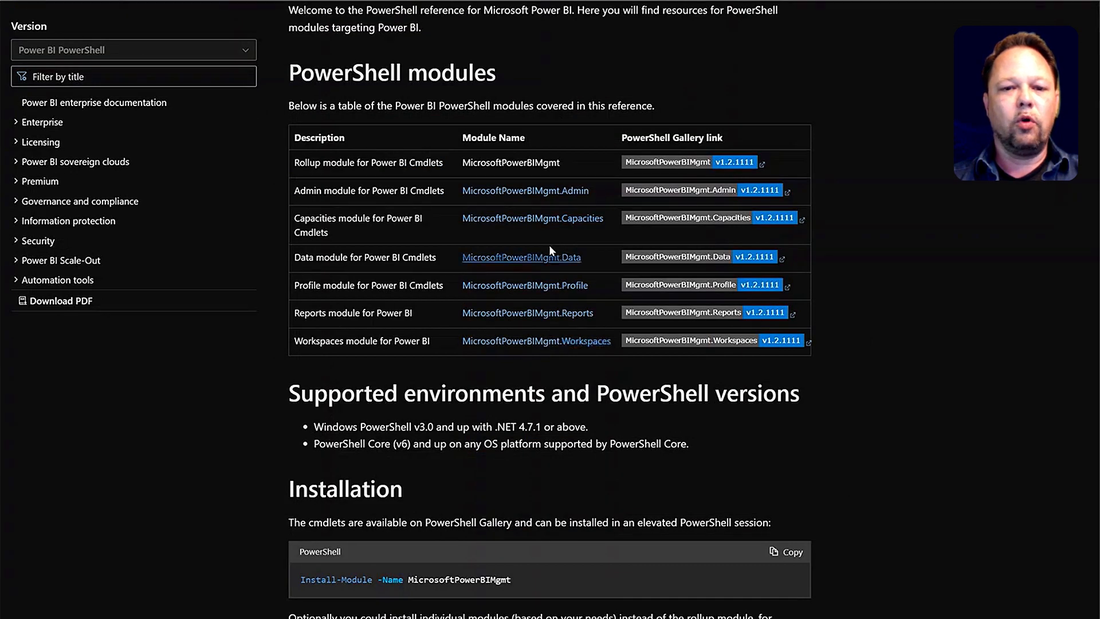
pyautogui.doubleClick(510, 161)
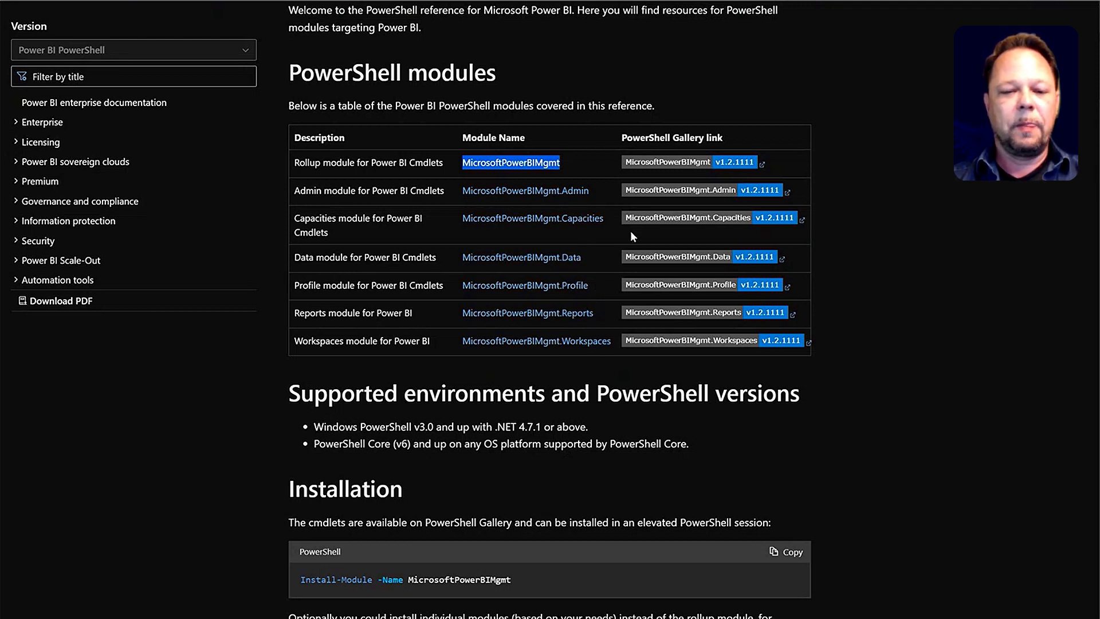
pyautogui.scroll(-3)
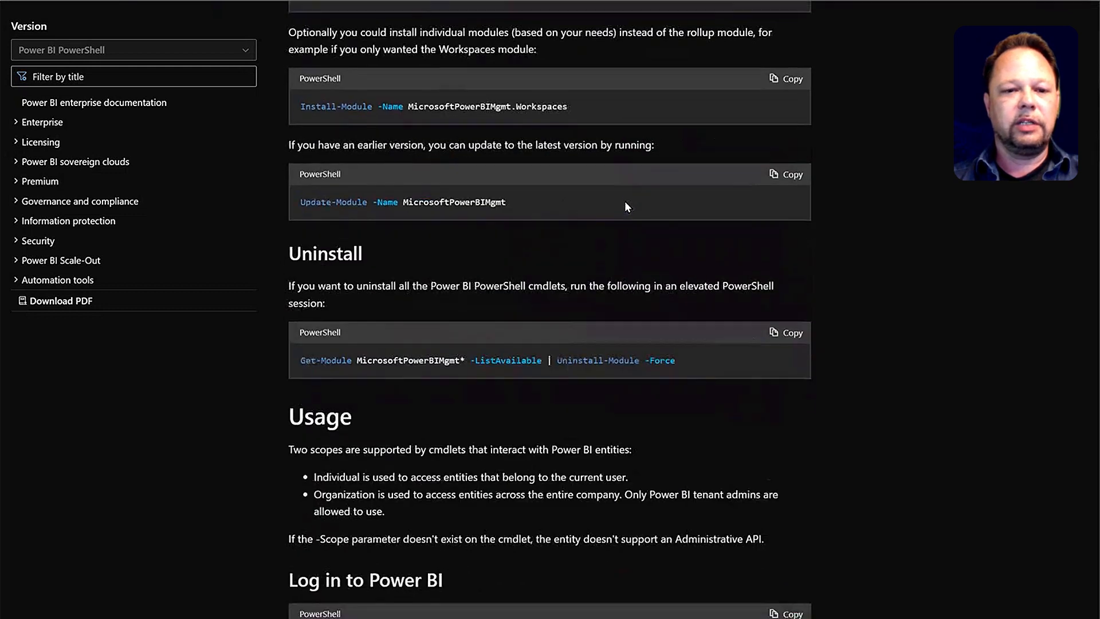
pyautogui.scroll(-3)
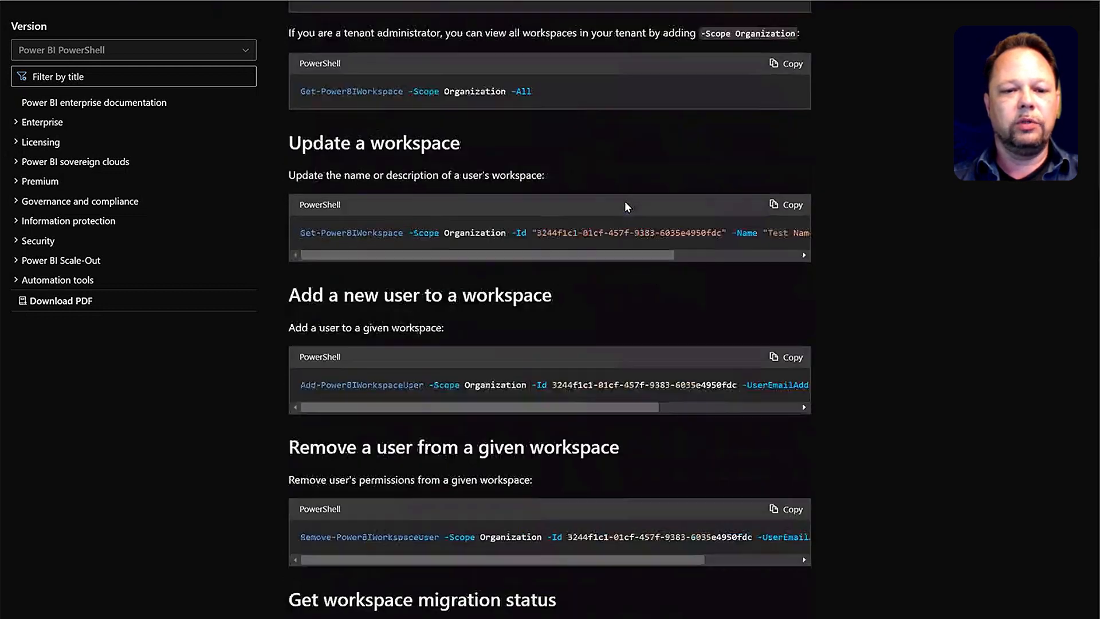
pyautogui.scroll(-3)
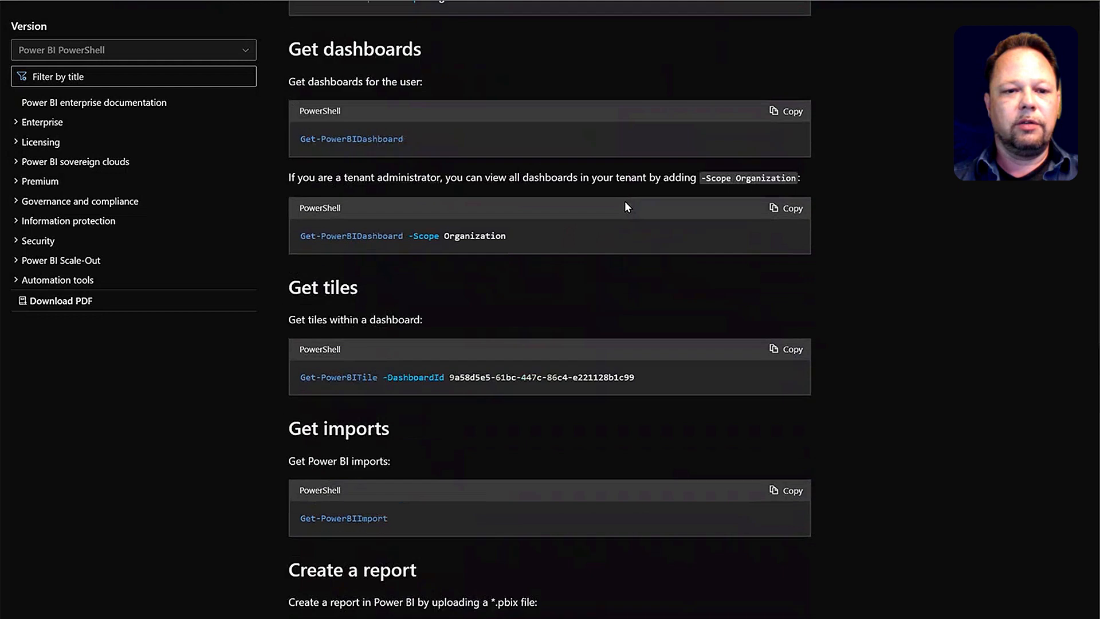
pyautogui.scroll(-3)
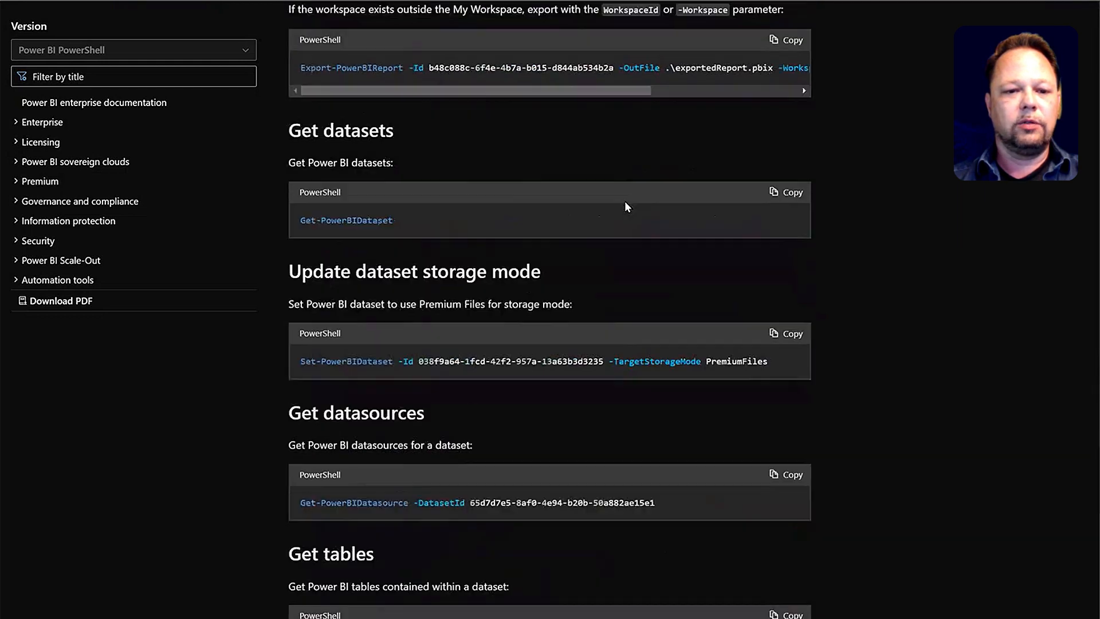
pyautogui.scroll(-3)
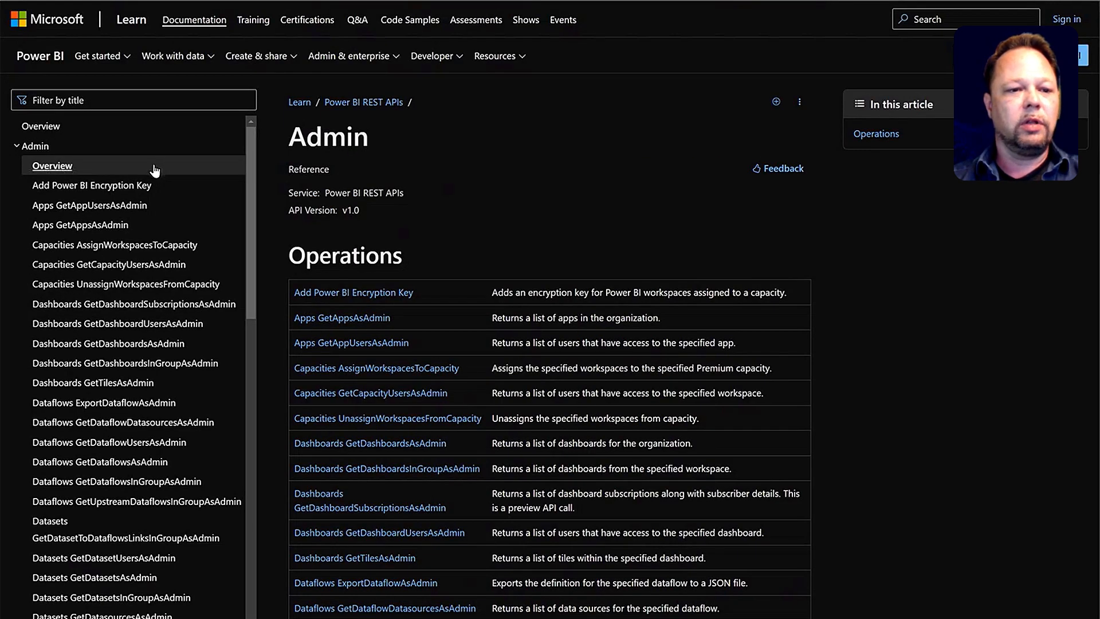
# Scroll the Power BI REST API Admin operations list down to the Datasets entries
pyautogui.scroll(-3)
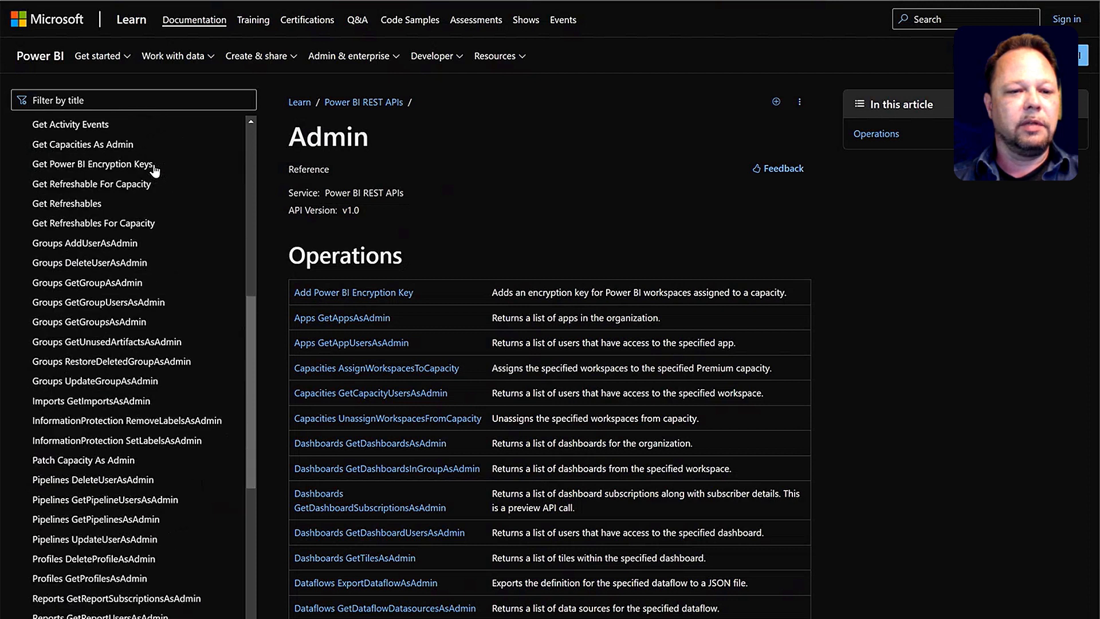
pyautogui.scroll(-3)
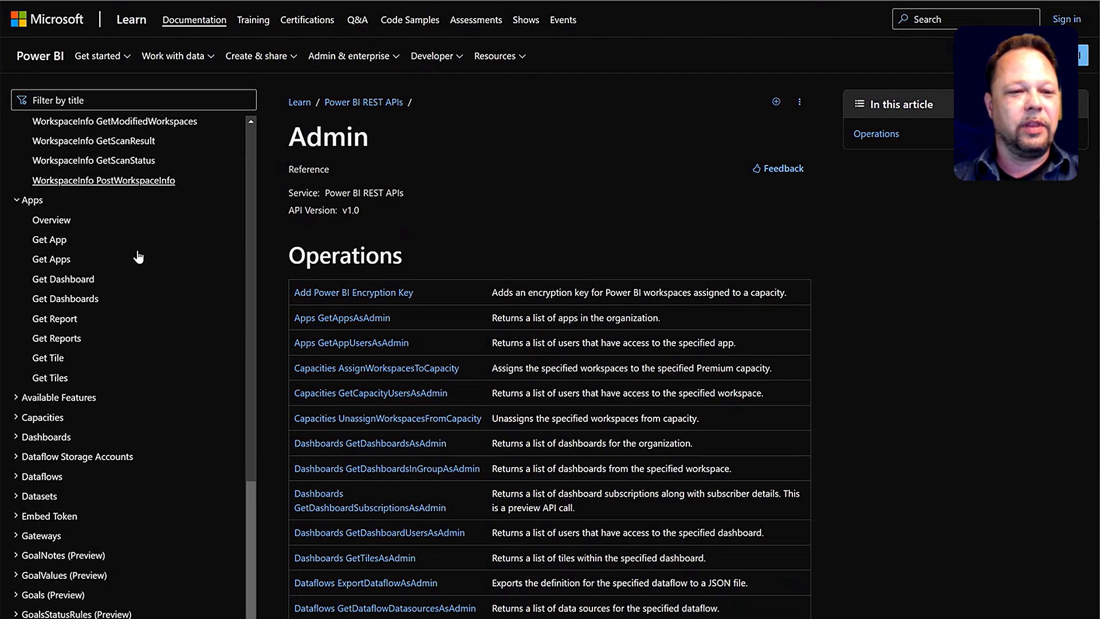
pyautogui.scroll(-3)
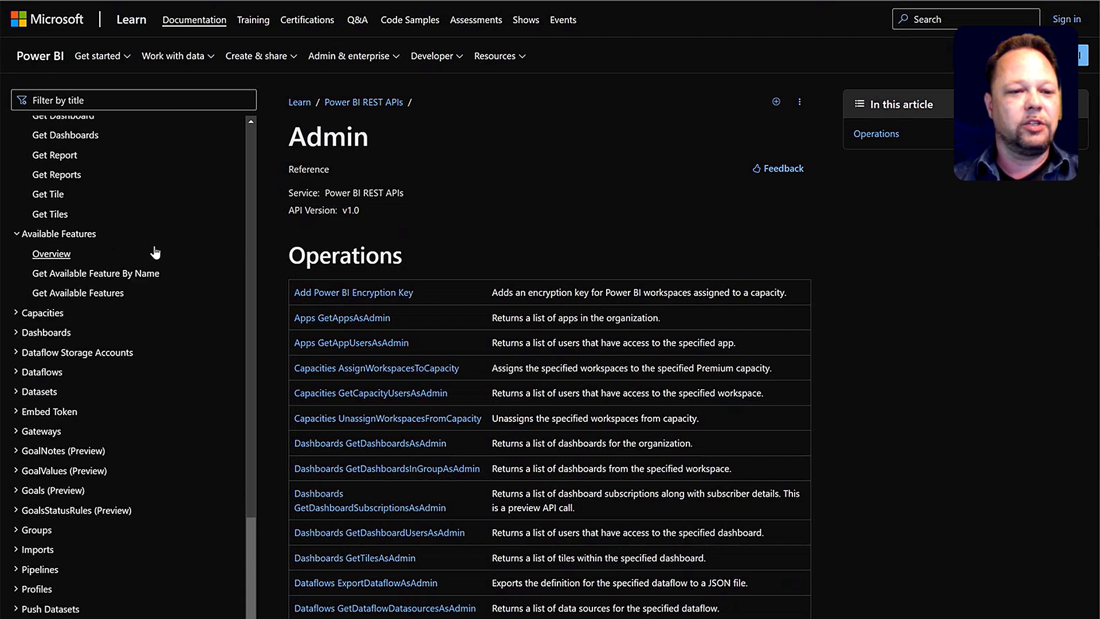
pyautogui.scroll(-3)
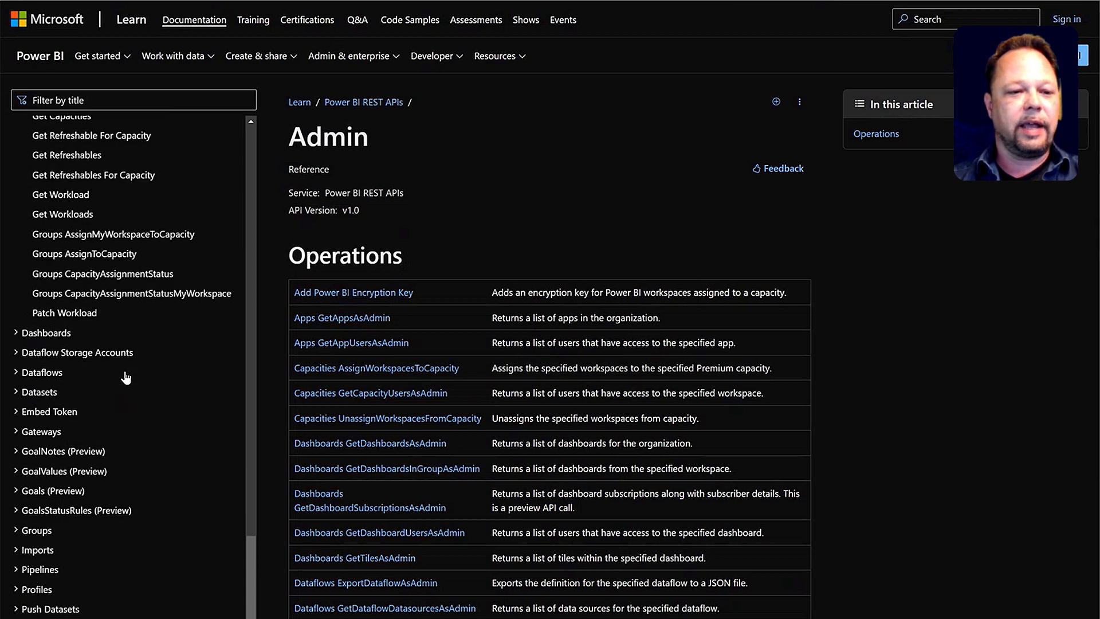
pyautogui.click(16, 198)
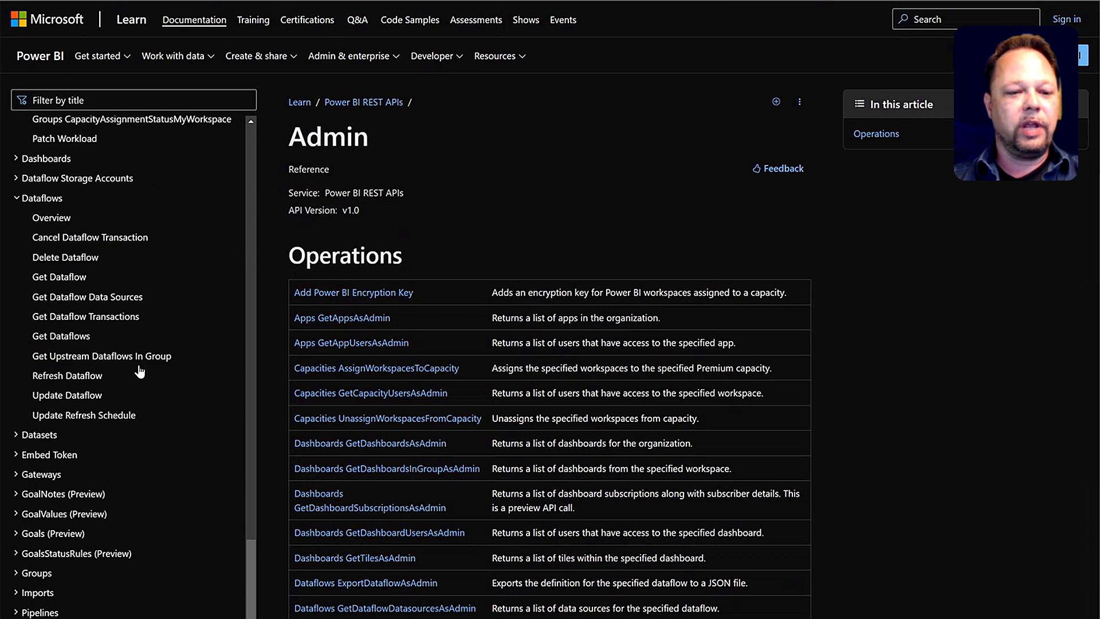
pyautogui.scroll(-3)
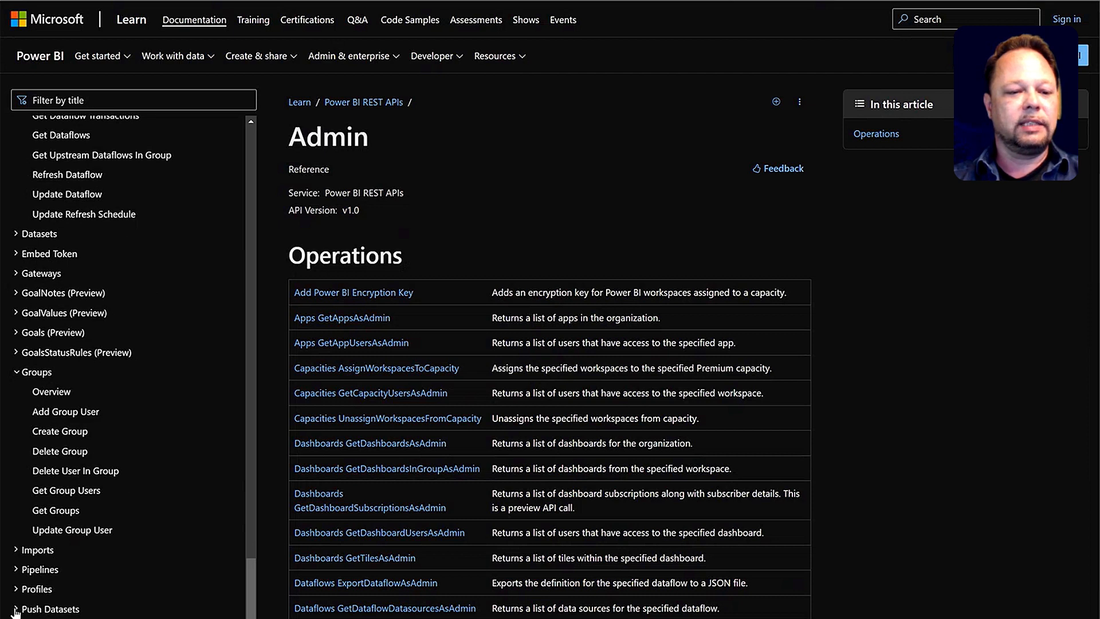
pyautogui.scroll(-3)
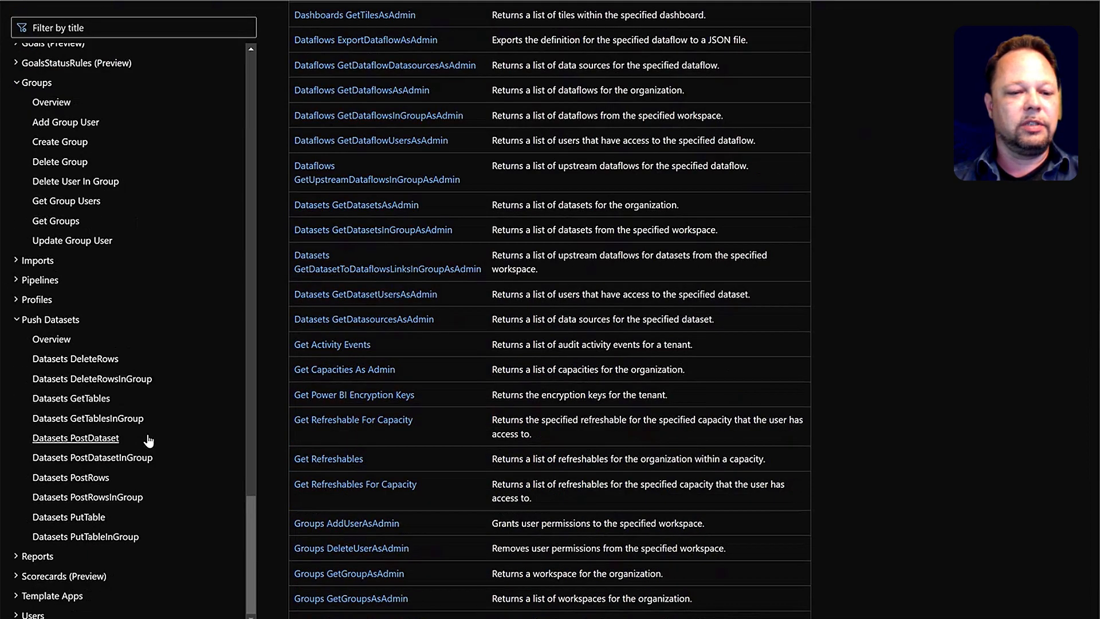
pyautogui.scroll(-3)
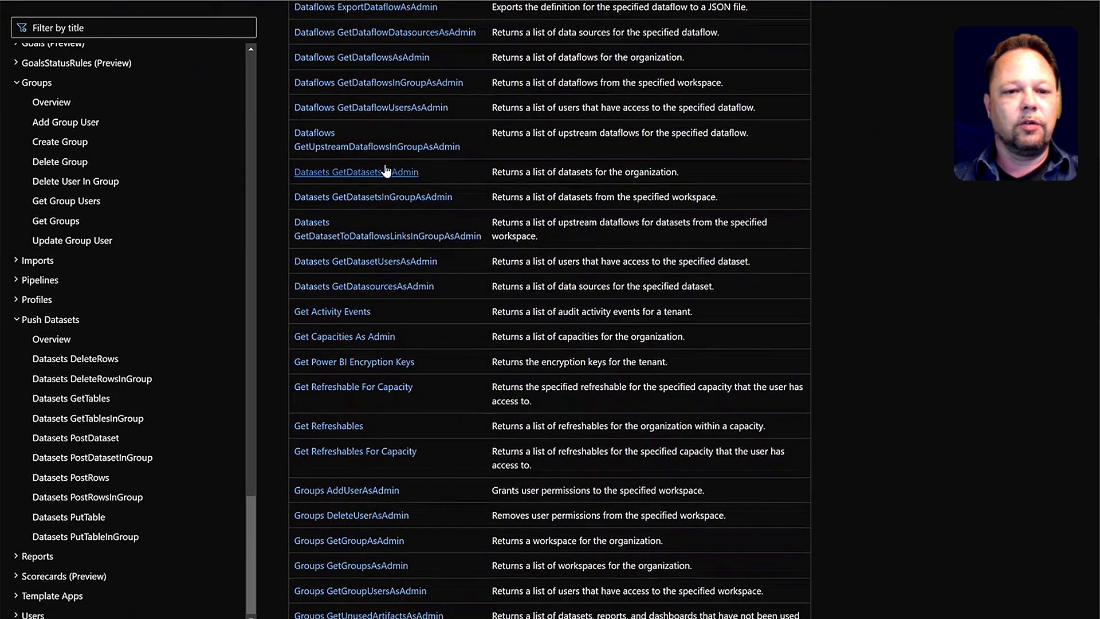
# Open the Datasets GetDatasetsAsAdmin reference and highlight its request URL
pyautogui.click(355, 172)
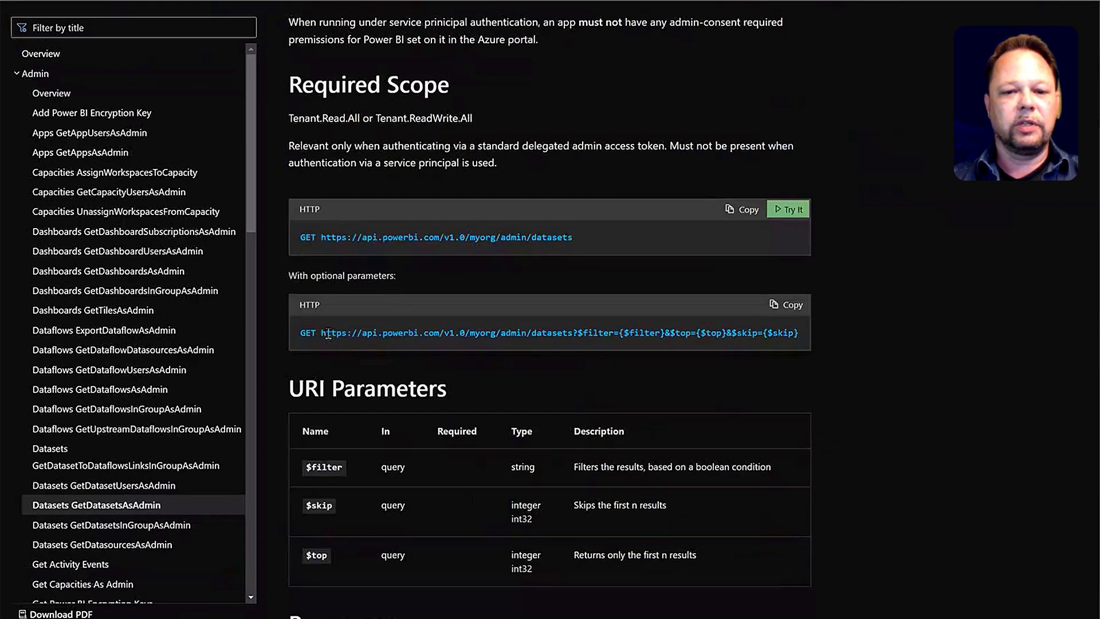
pyautogui.moveTo(321, 332); pyautogui.dragTo(614, 332)
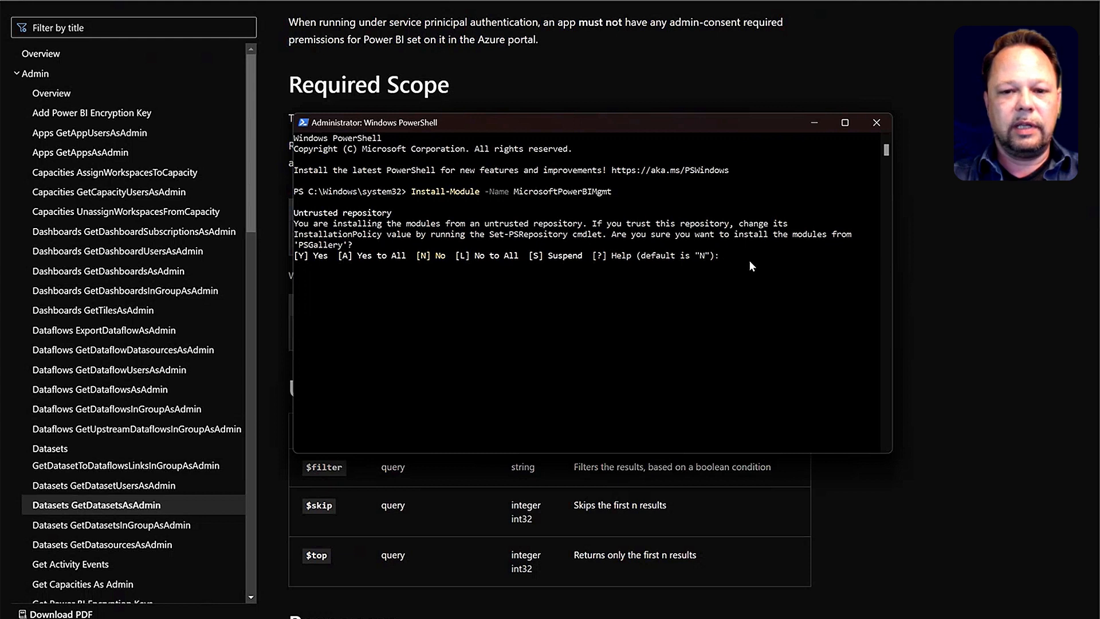
# Answer Y to the untrusted repository prompt, then run Connect-PowerBIServiceAccount to sign in
pyautogui.write('Y')
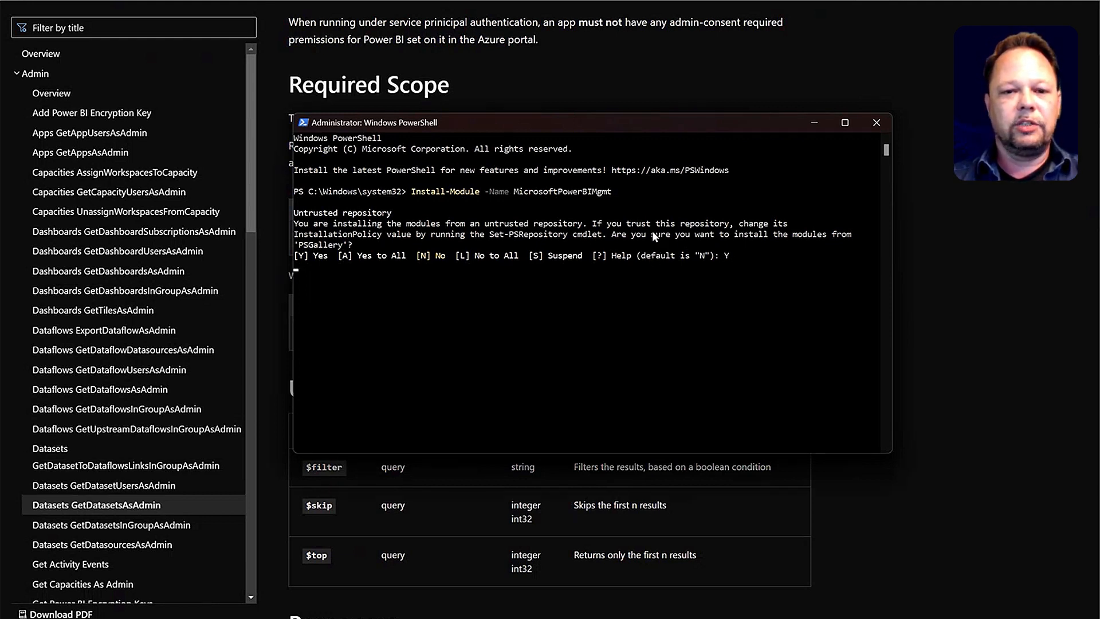
pyautogui.moveTo(659, 229)
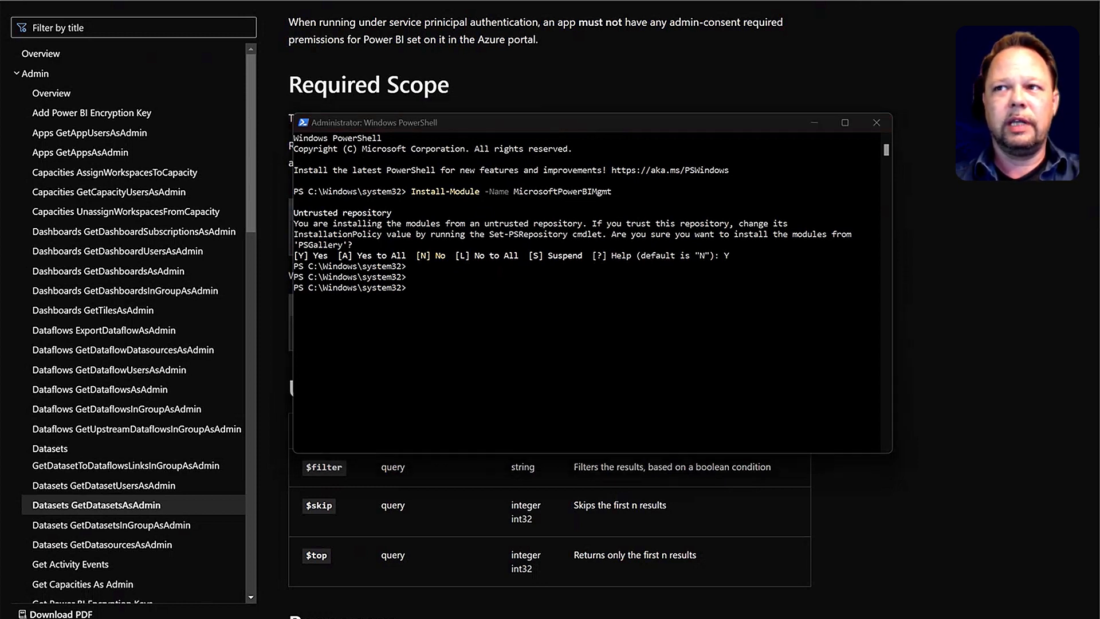
pyautogui.moveTo(469, 350)
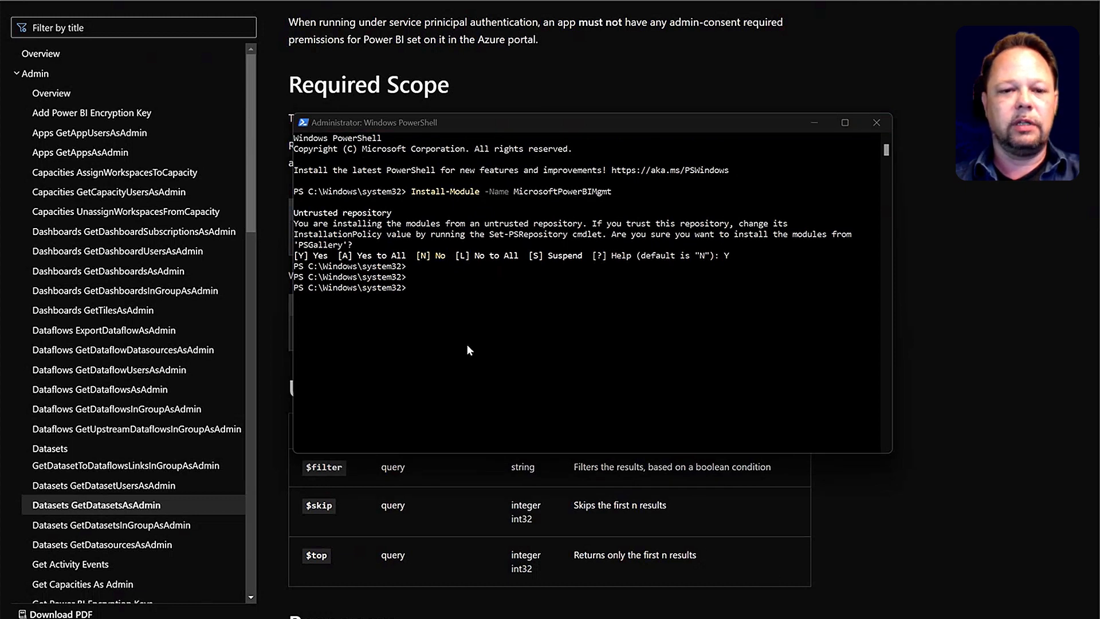
pyautogui.write('Connect-PowerBIServiceAccount')
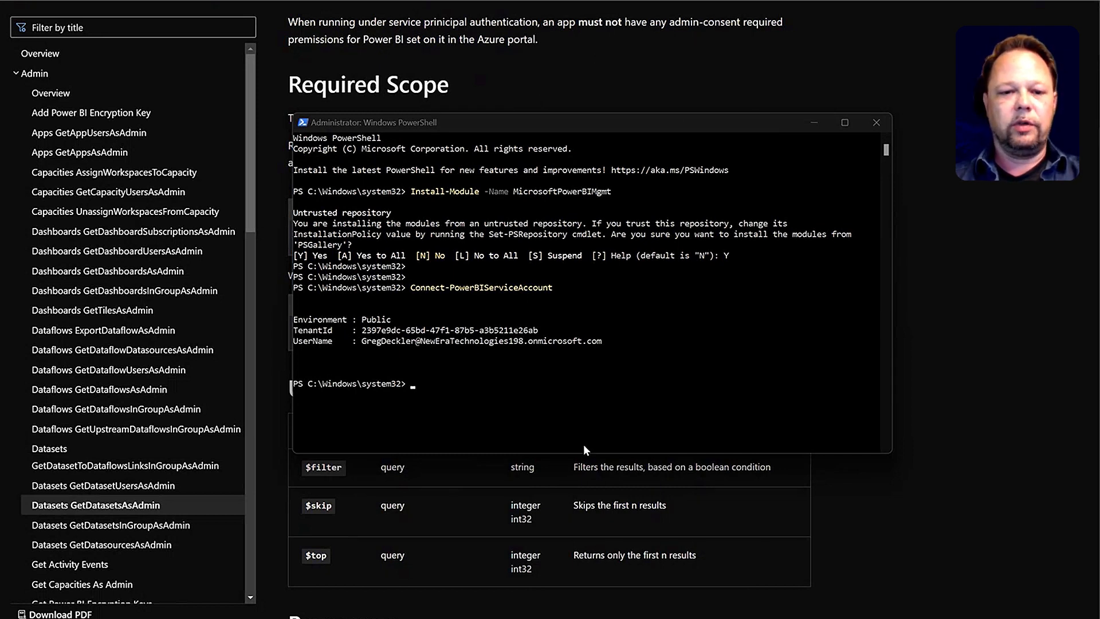
# Run Get-PowerBIWorkspace -All to list the Test and Datamart Testing workspaces
pyautogui.write('Get-PowerBIWorkspace -All')
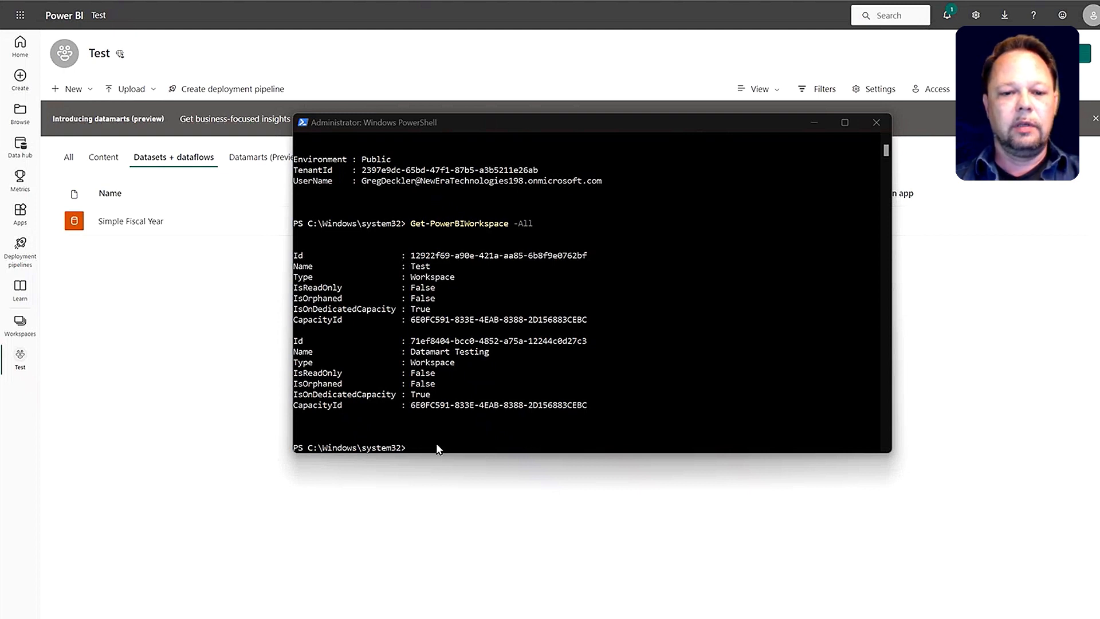
# Enter New-PowerBIReport publishing NetWorkDays.pbix as 'NetWorkDays' into the Test workspace
pyautogui.write("New-PowerBIReport -Path 'C:\\Users\\gdeck\\OneDrive\\Power BI\\NetWorkDays.pbix' -Name 'NetWorkDays' -Workspace ( Get-PowerBIWorkspace -Name 'Test' )")
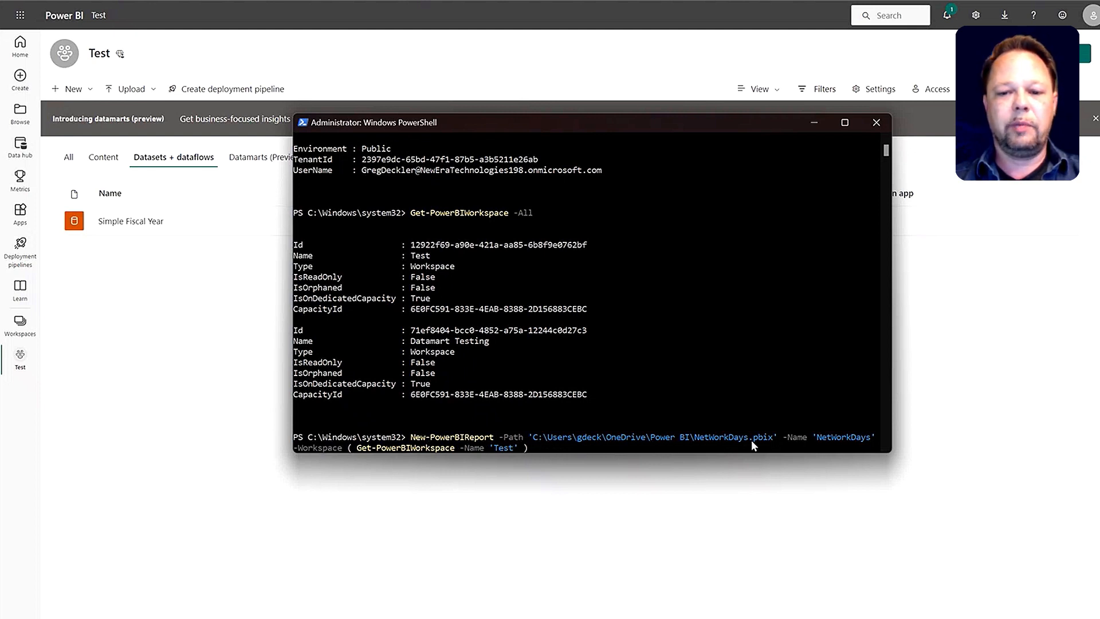
pyautogui.moveTo(841, 443)
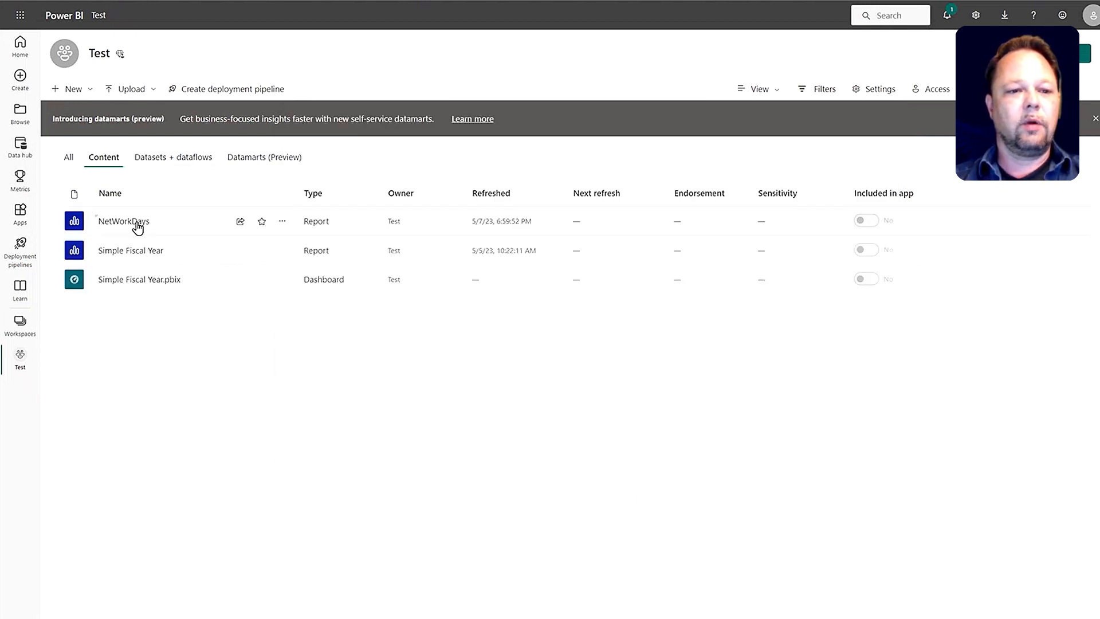
pyautogui.moveTo(311, 230)
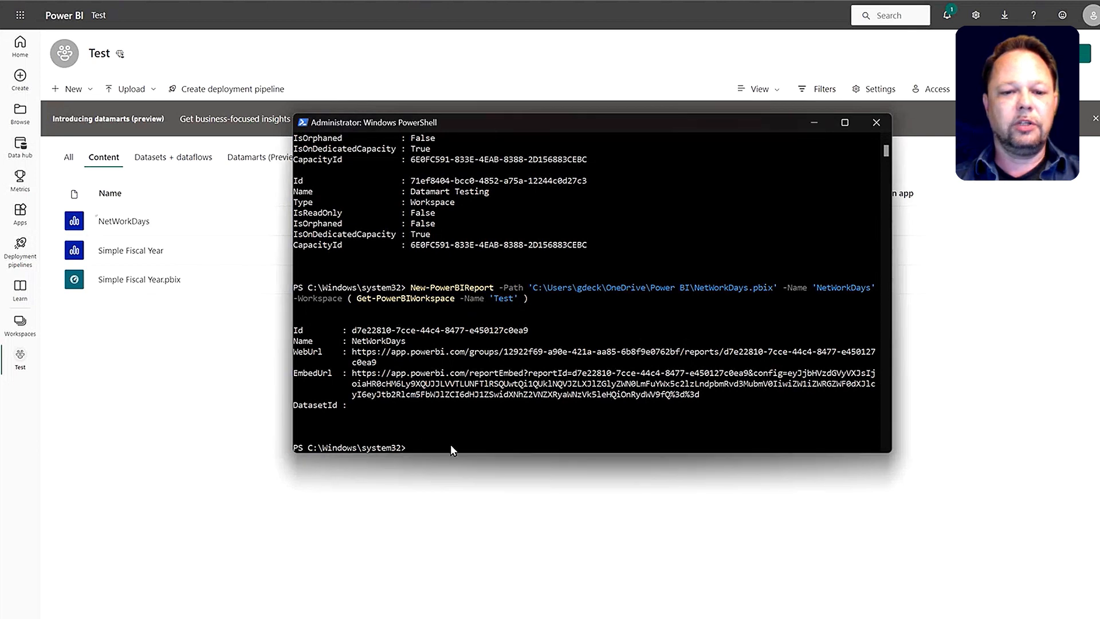
pyautogui.moveTo(474, 446)
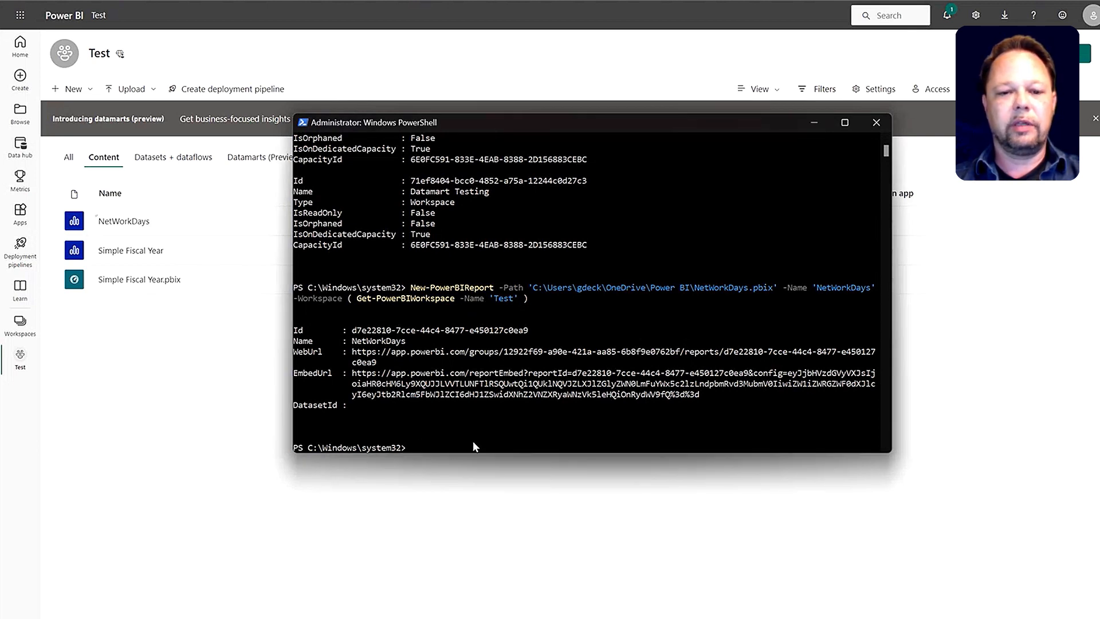
# Run Invoke-PowerBIRestMethod GET calls for '/availableFeatures' and the Datamart Testing group's users
pyautogui.write("Invoke-PowerBIRestMethod -Url '/availableFeatures' -Method Get")
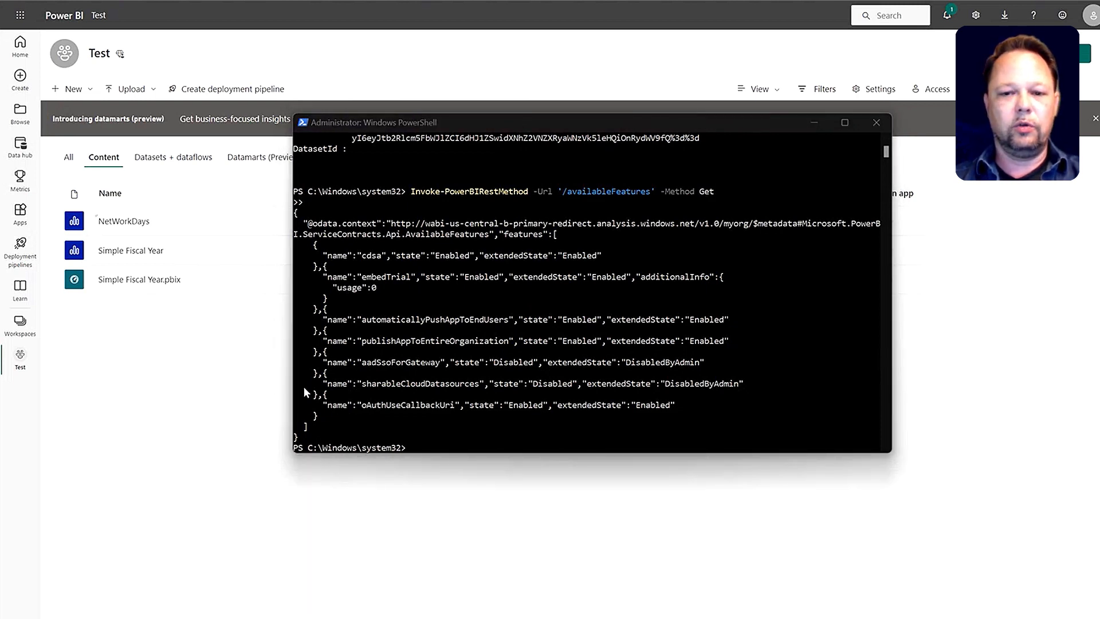
pyautogui.write("Invoke-PowerBIRestMethod -Url 'groups/71ef8404-bcc0-4852-a75a-12244c0d27c3/users' -Method Get")
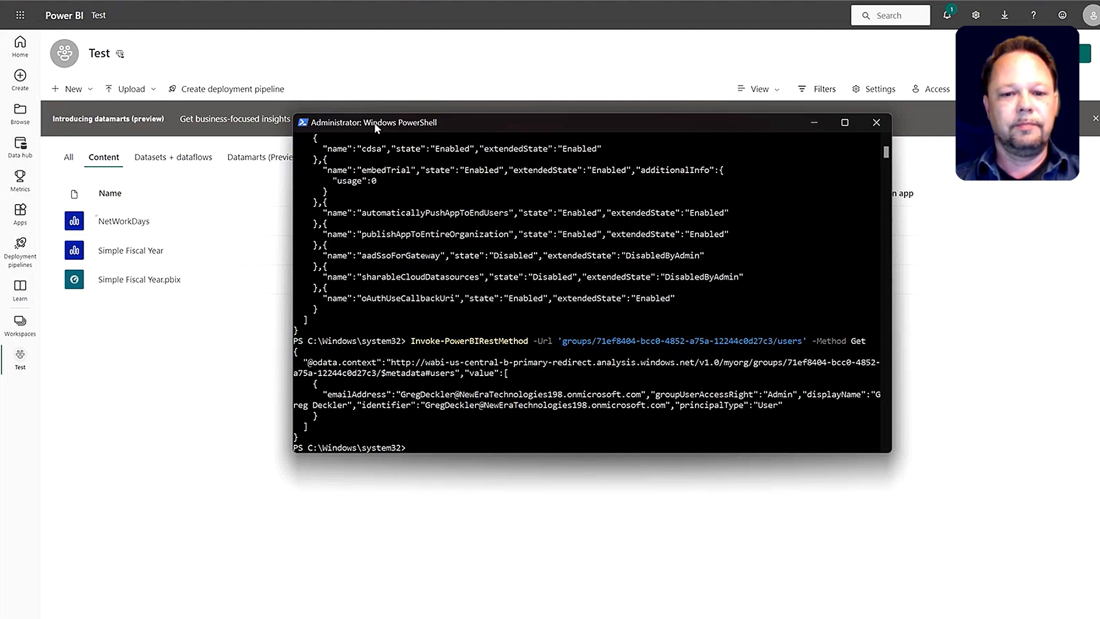
pyautogui.moveTo(433, 292)
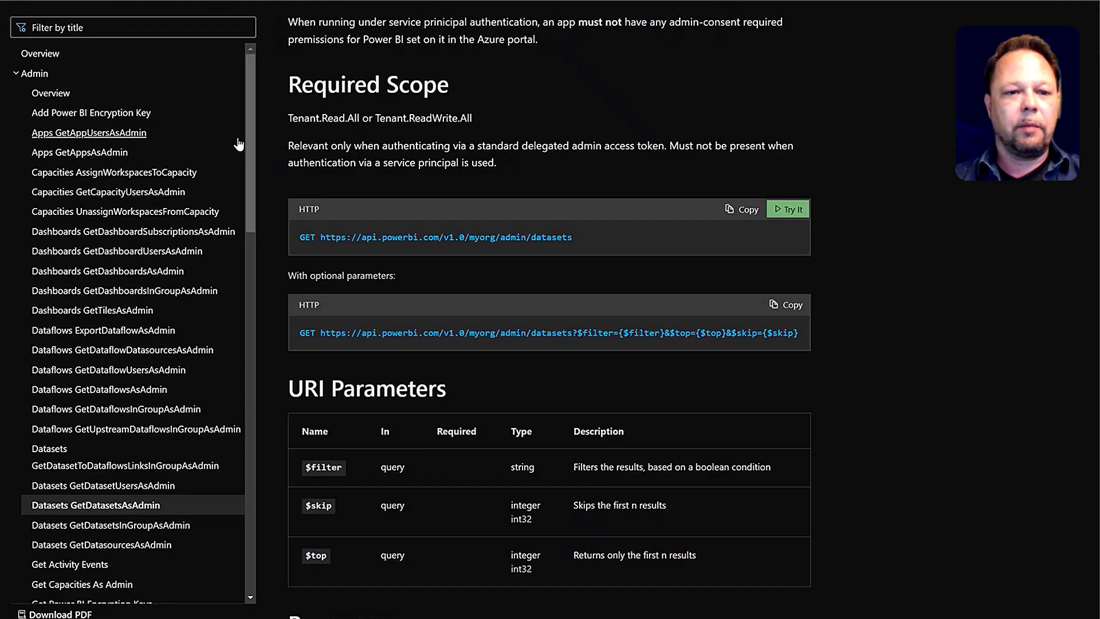
# Scroll the GetDatasetsAsAdmin page's operations list down toward the WorkspaceInfo entries
pyautogui.scroll(-3)
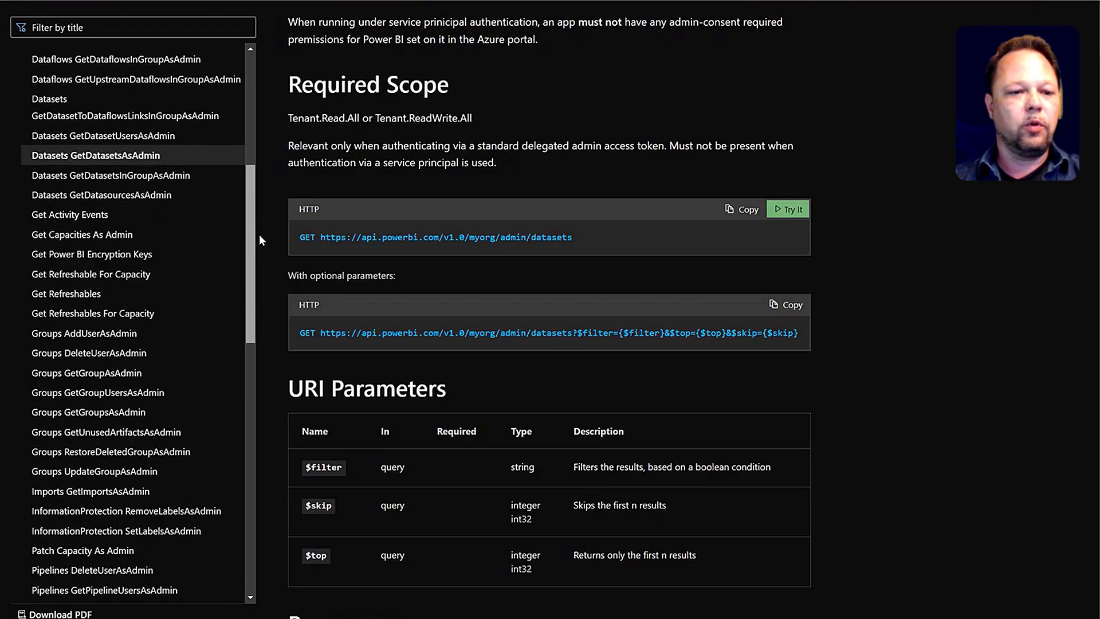
pyautogui.scroll(-3)
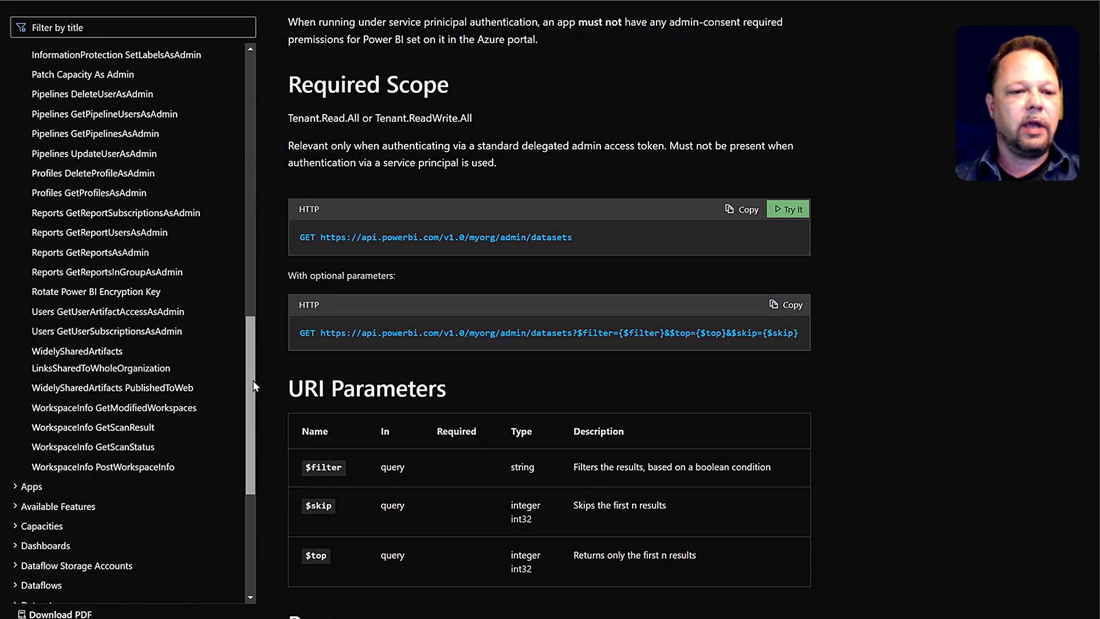